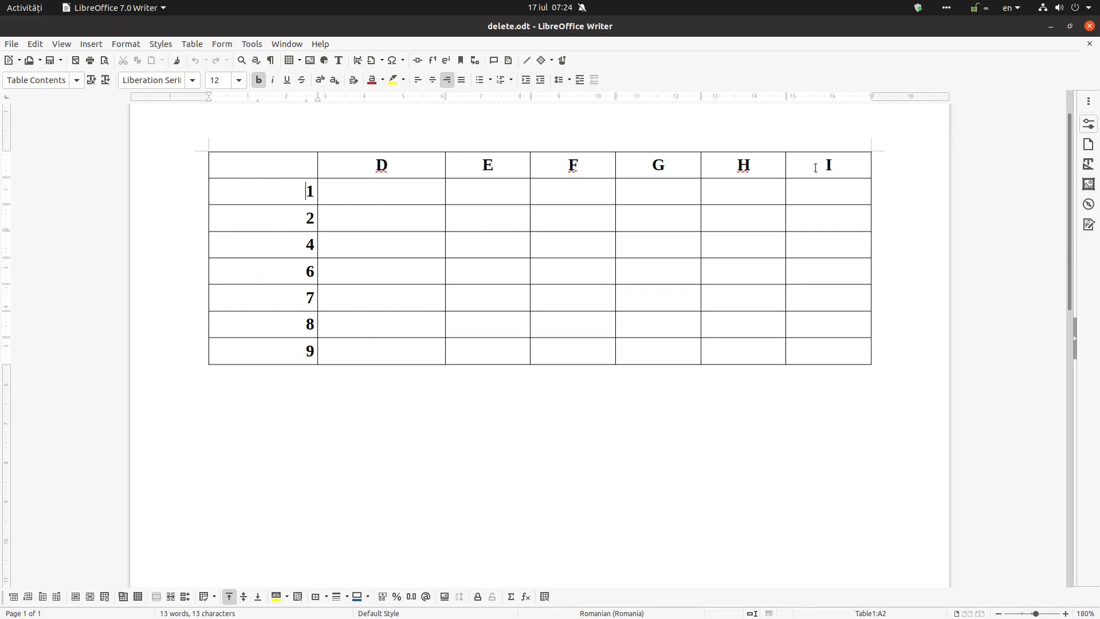
mouse_move(372, 164)
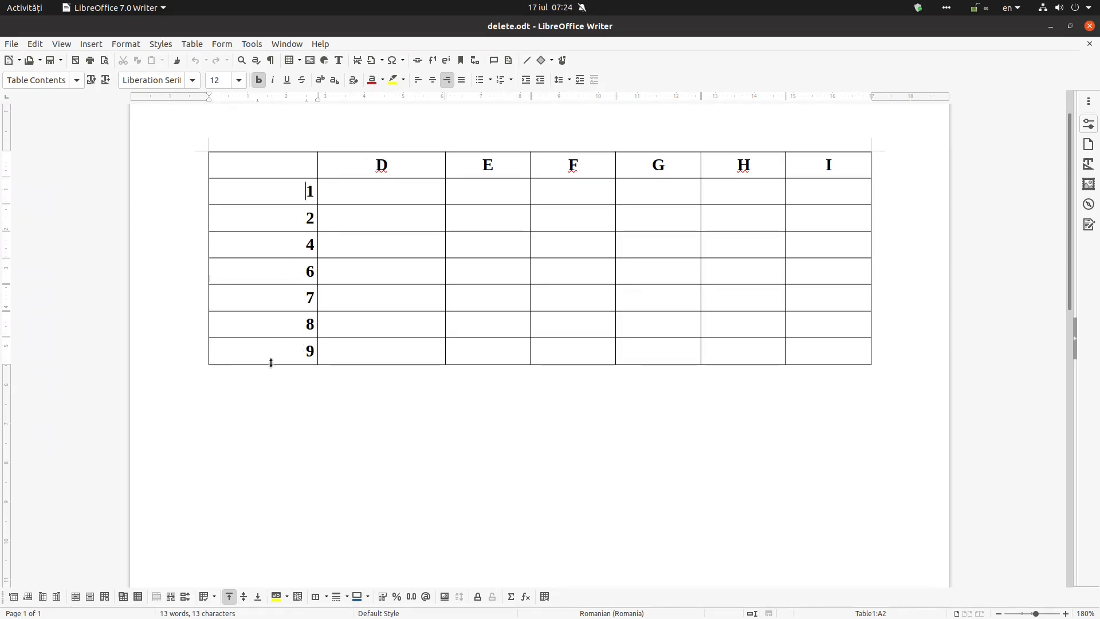
mouse_move(593, 160)
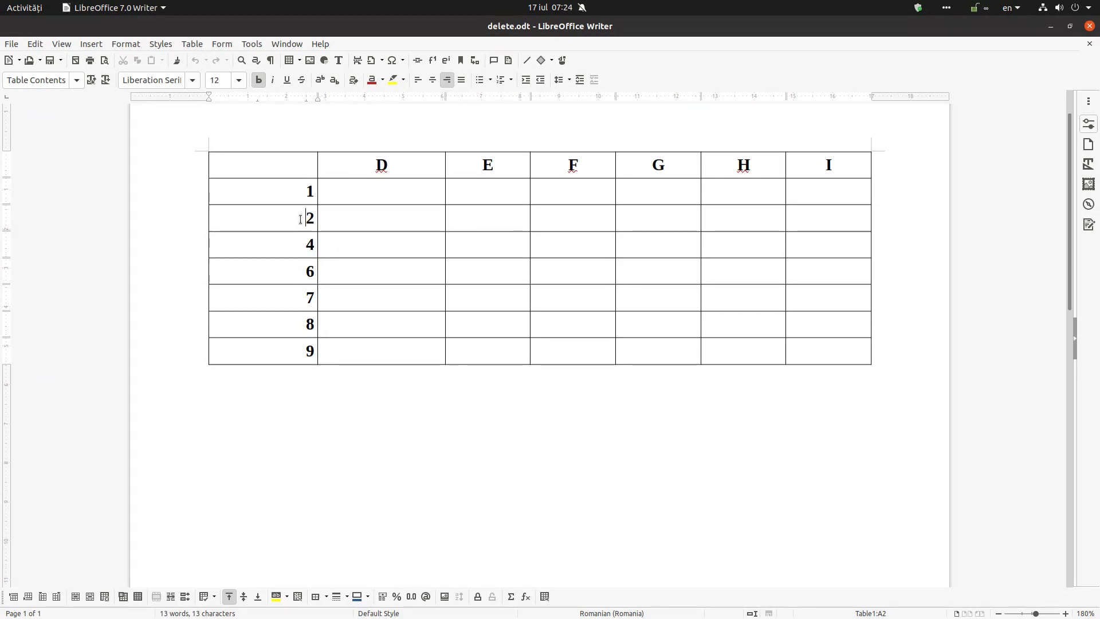
Insert a row below row 2 and one above row 6, numbering them 3 and 5
right_click(309, 217)
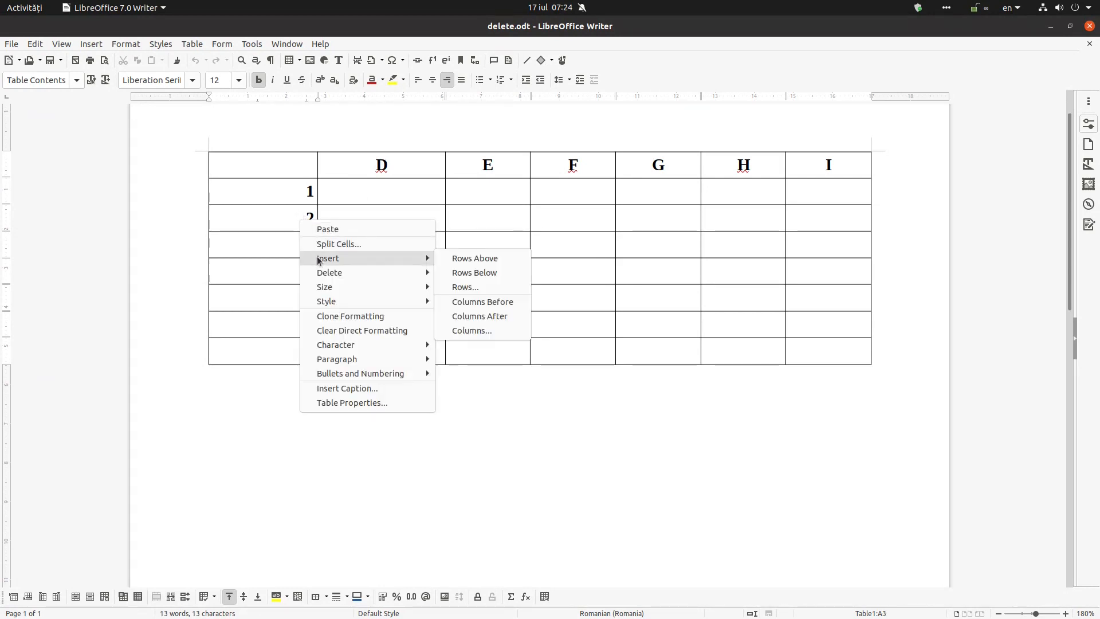
left_click(474, 272)
type("4")
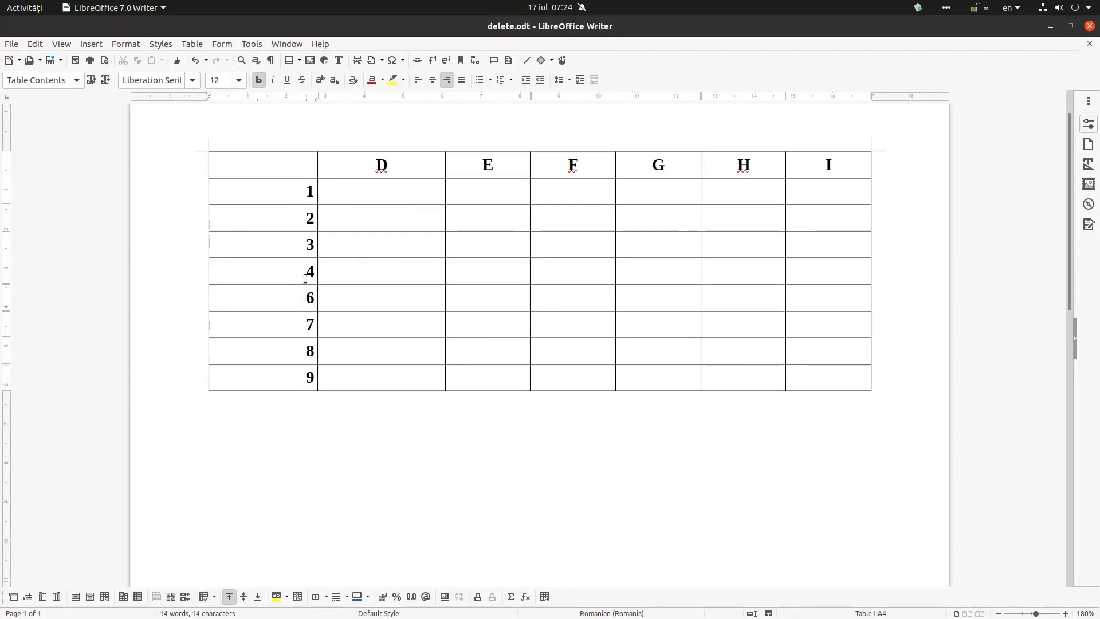
left_click(281, 297)
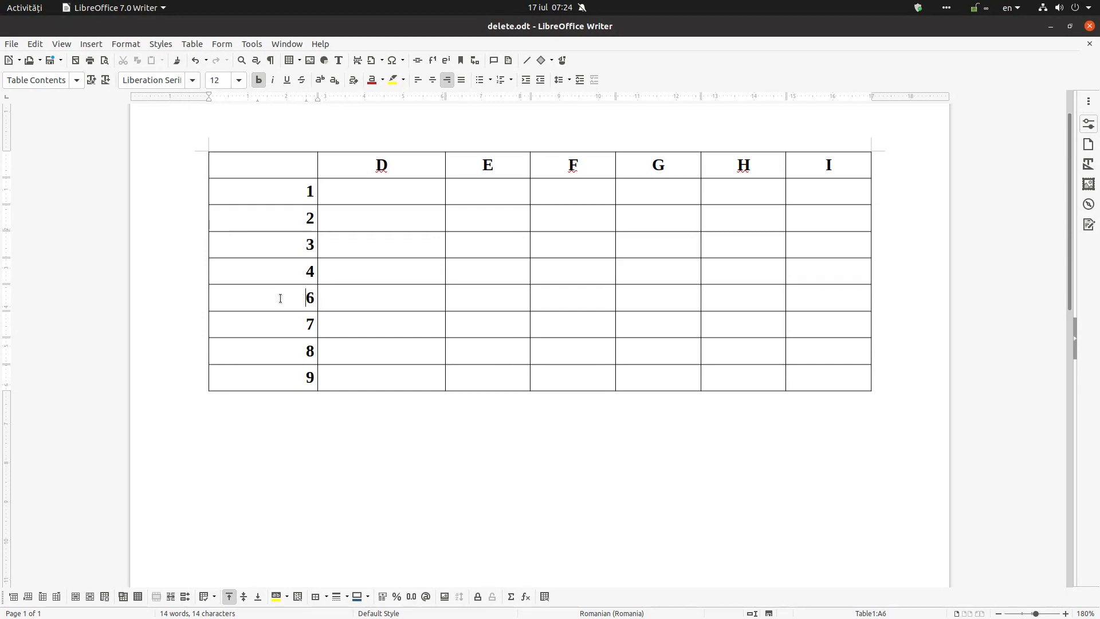
right_click(280, 298)
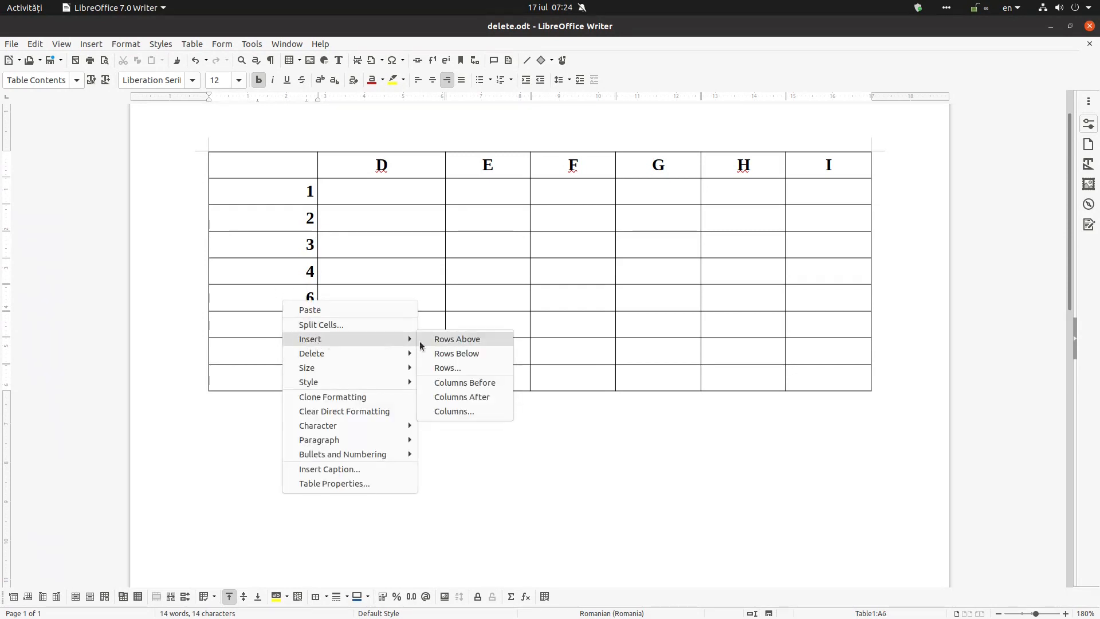
left_click(456, 339)
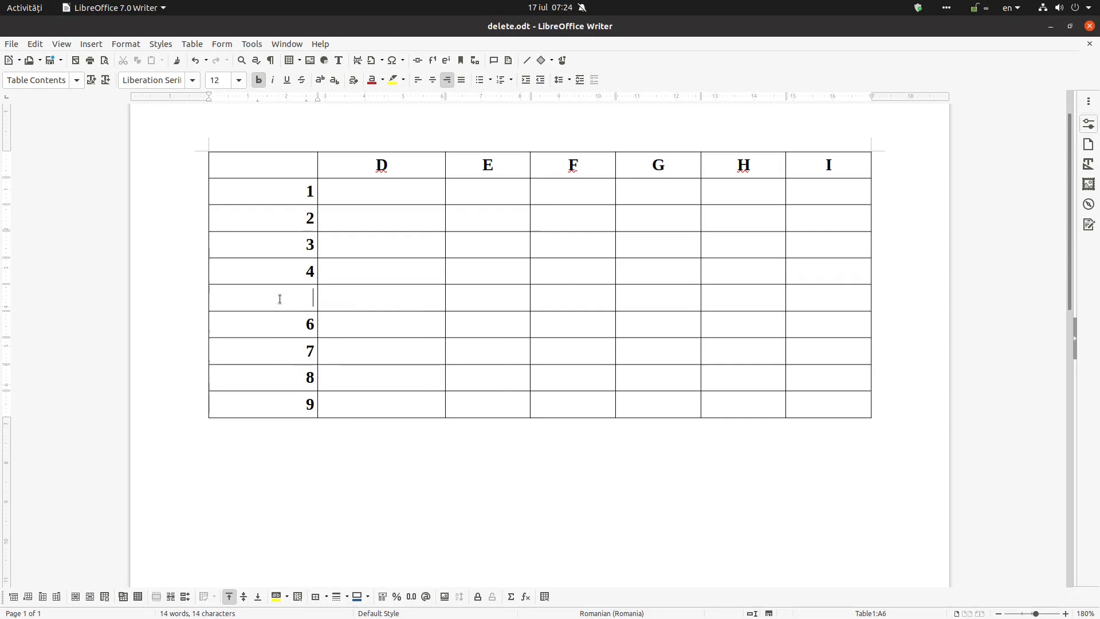
type("5")
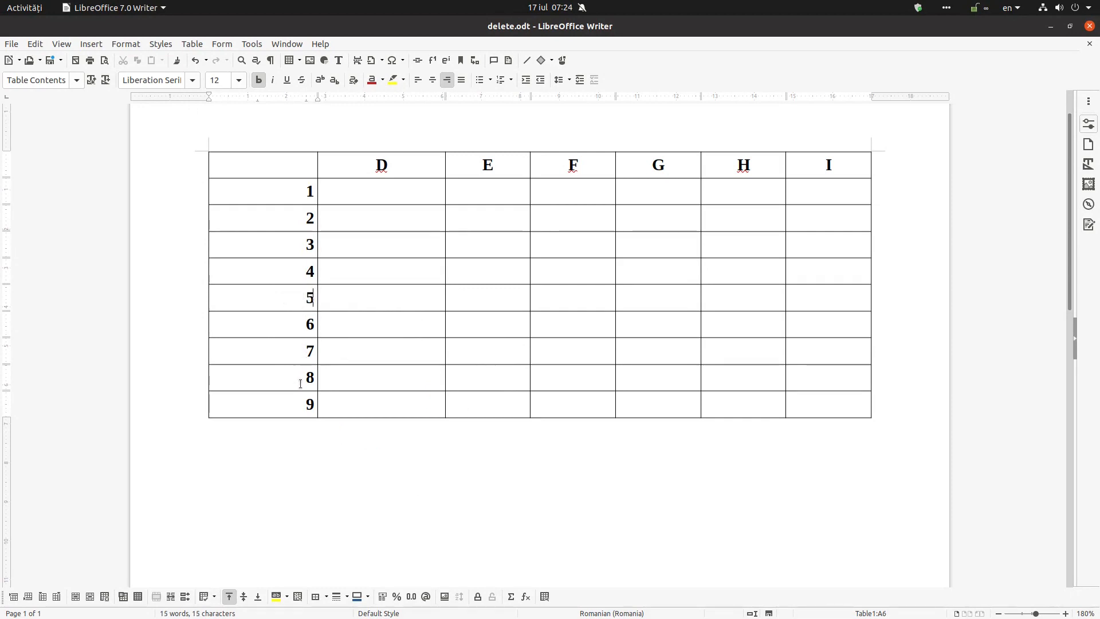
left_click(300, 429)
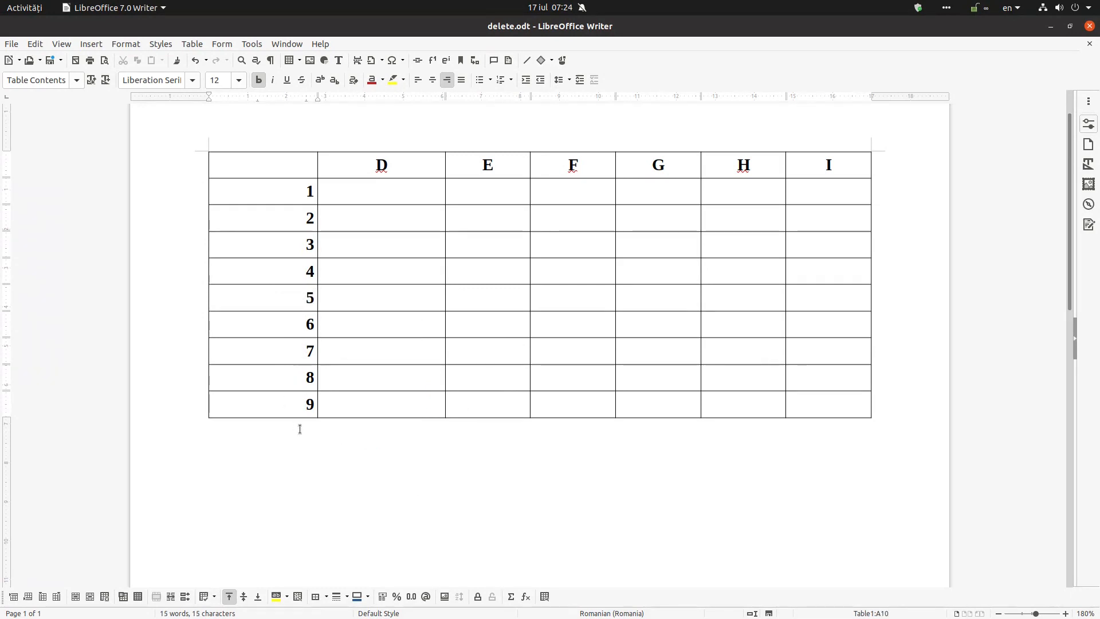
mouse_move(276, 404)
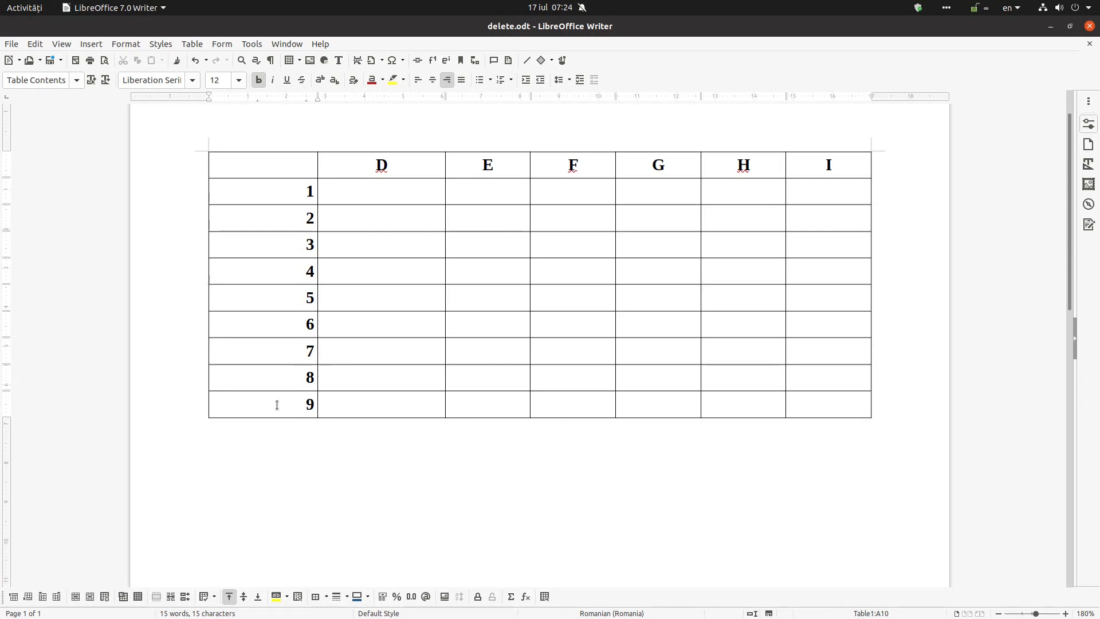
Add rows below row 9 and number the new rows 10, 11 and 12
right_click(276, 404)
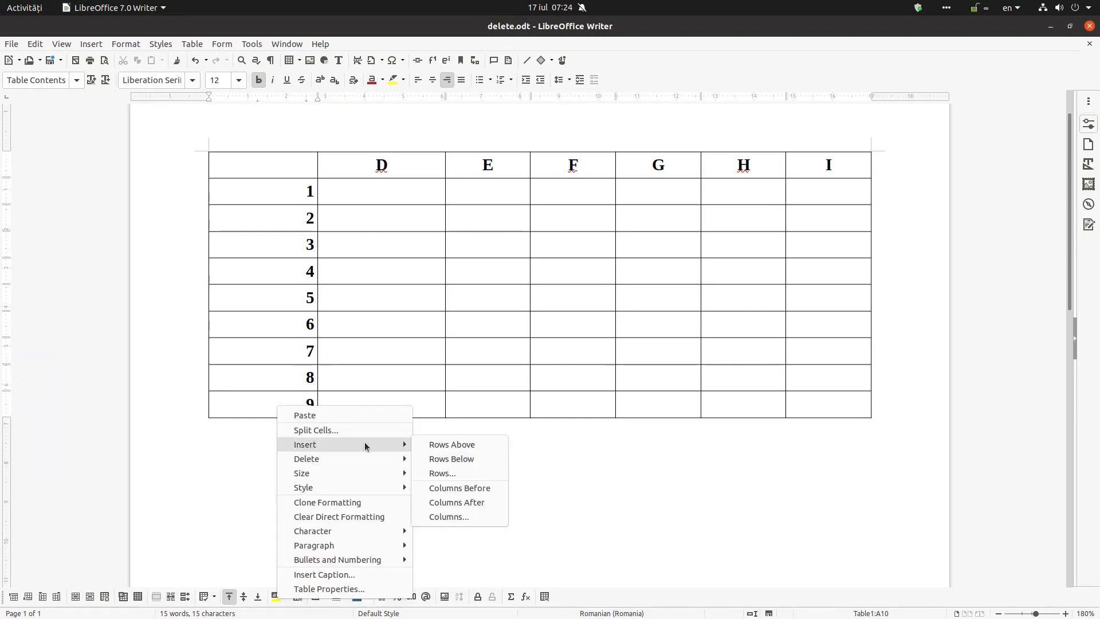
left_click(451, 459)
type("10")
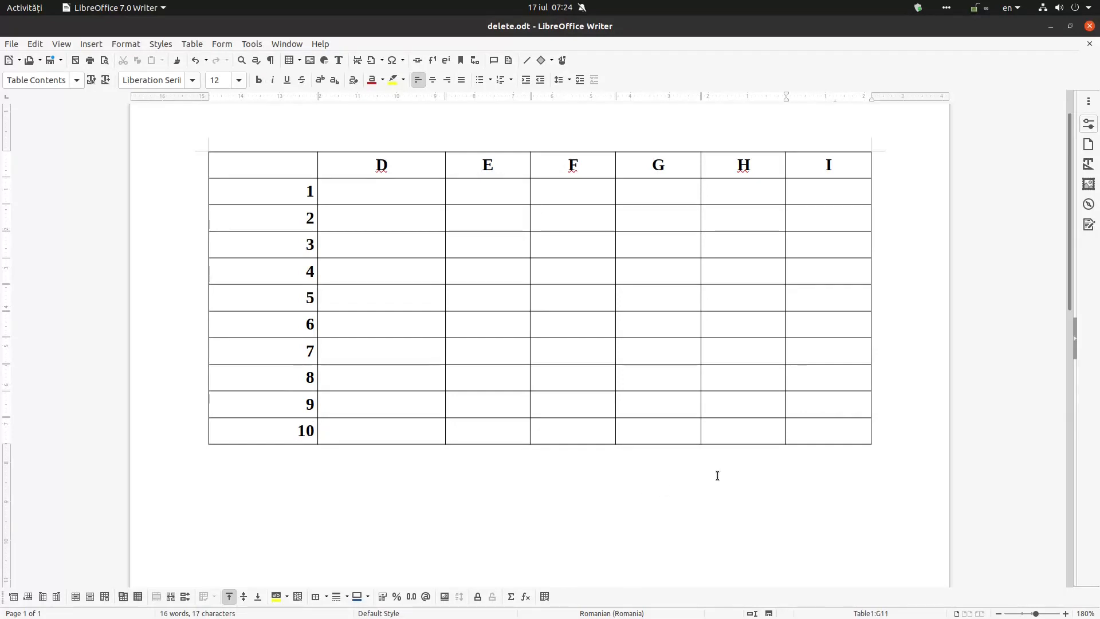
key("Tab")
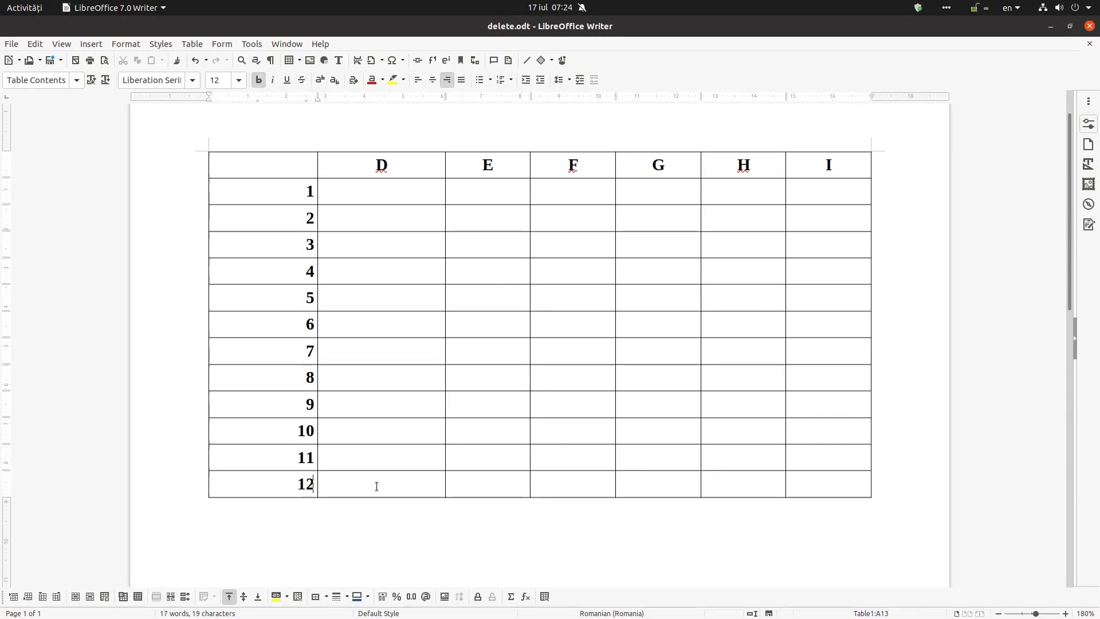
left_click(381, 244)
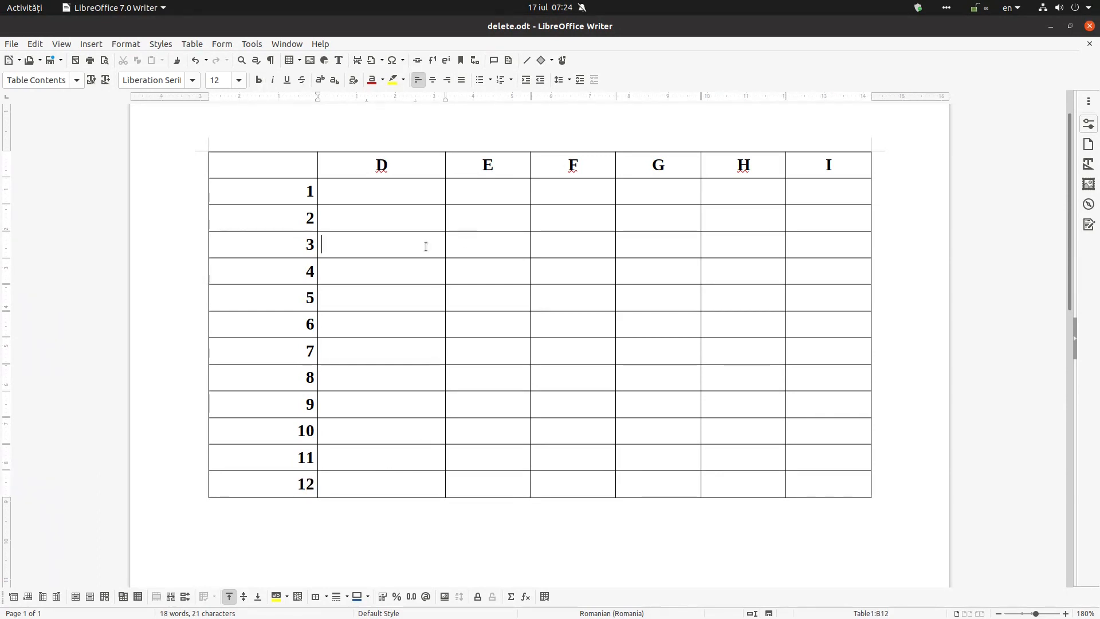
Insert two columns before column C and label them A and B
left_click(382, 165)
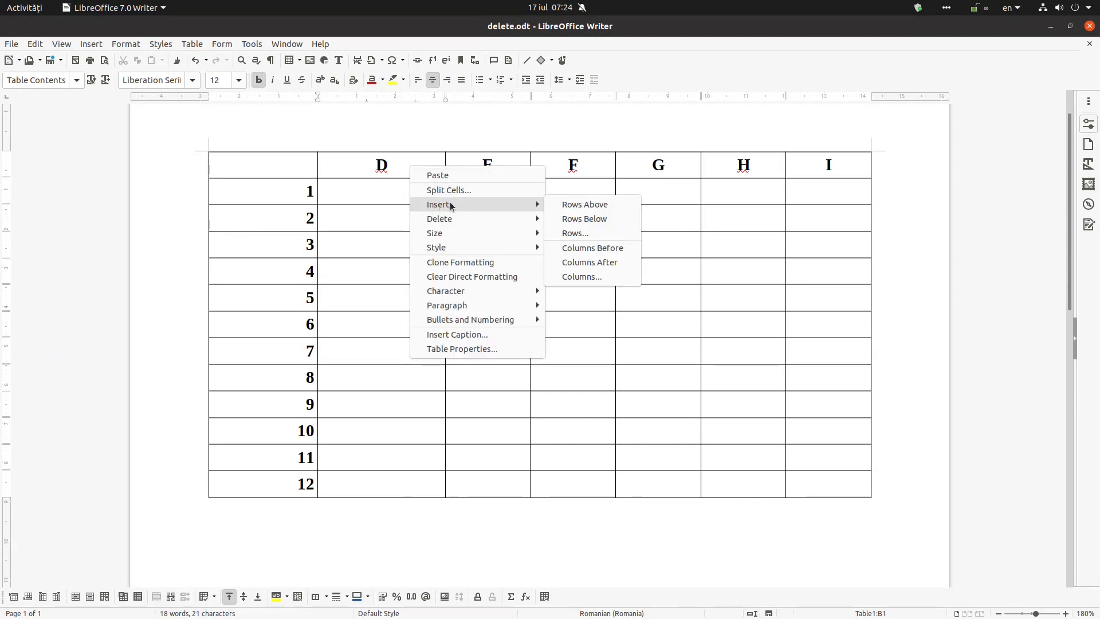
mouse_move(542, 208)
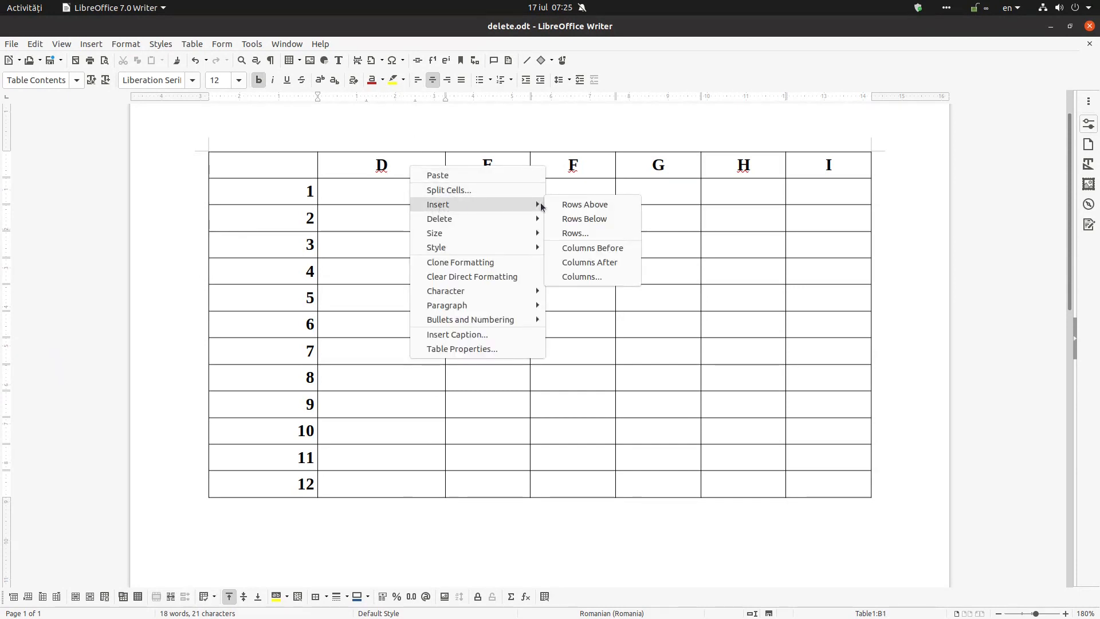
mouse_move(592, 248)
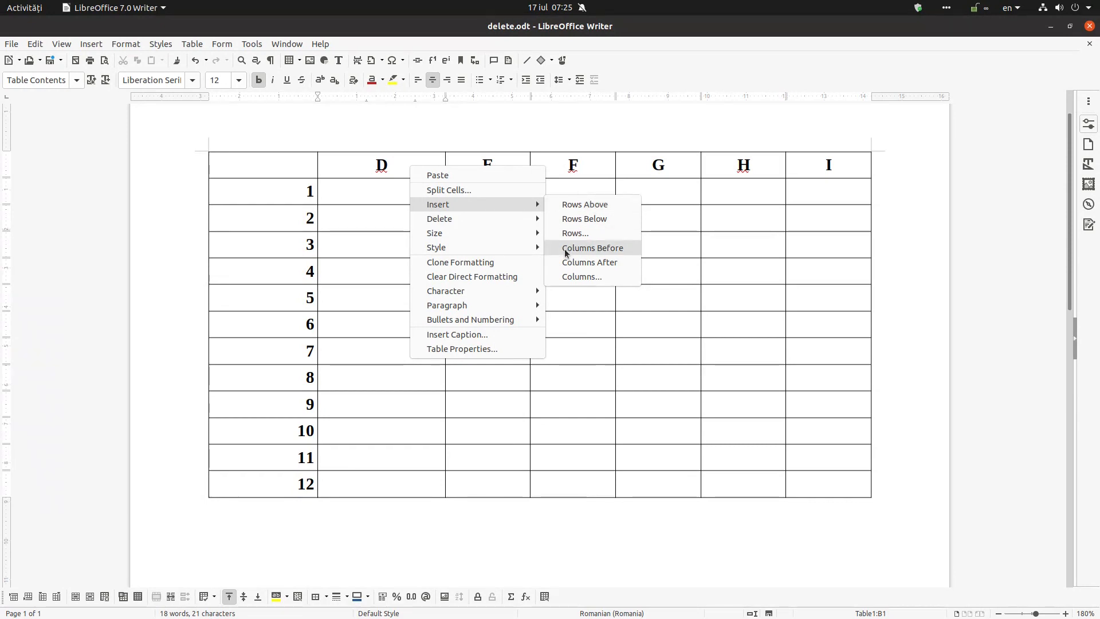
left_click(592, 247)
type("C")
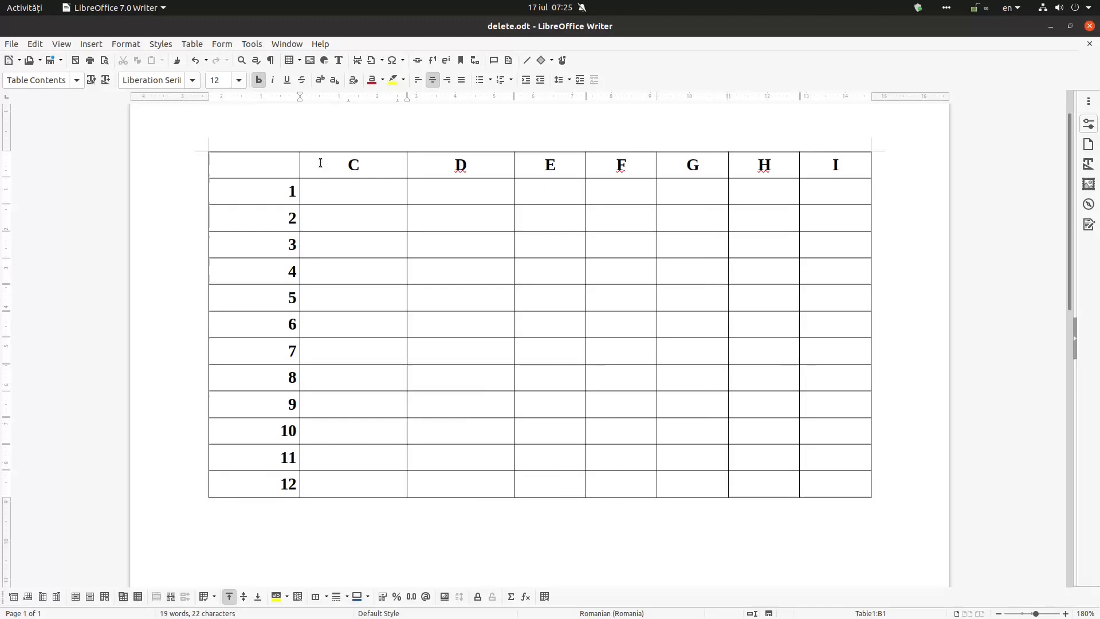
right_click(353, 165)
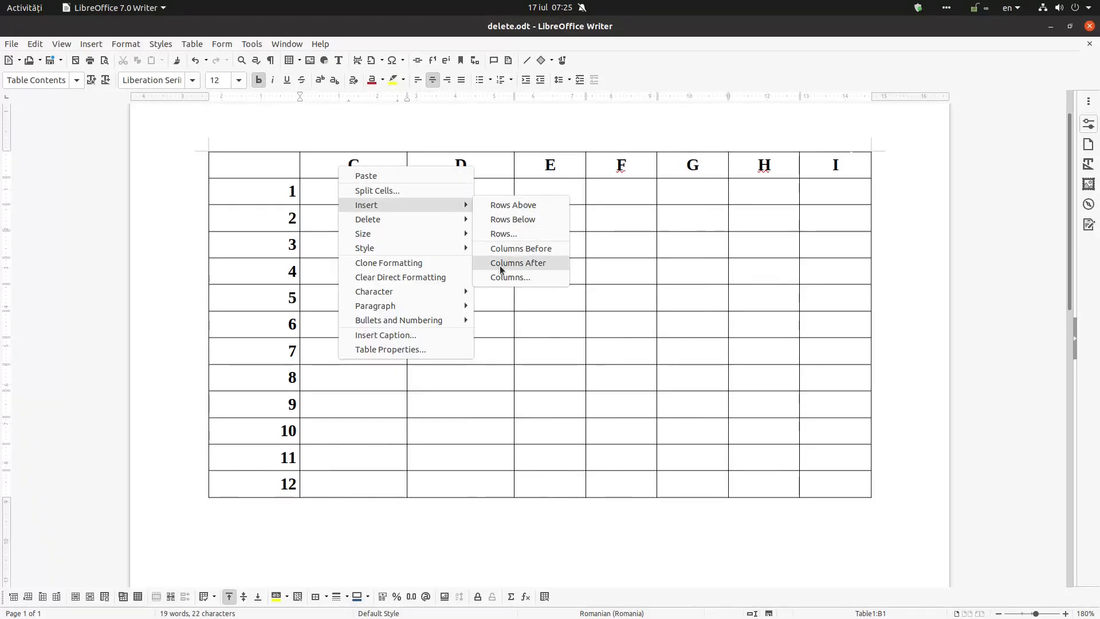
left_click(510, 277)
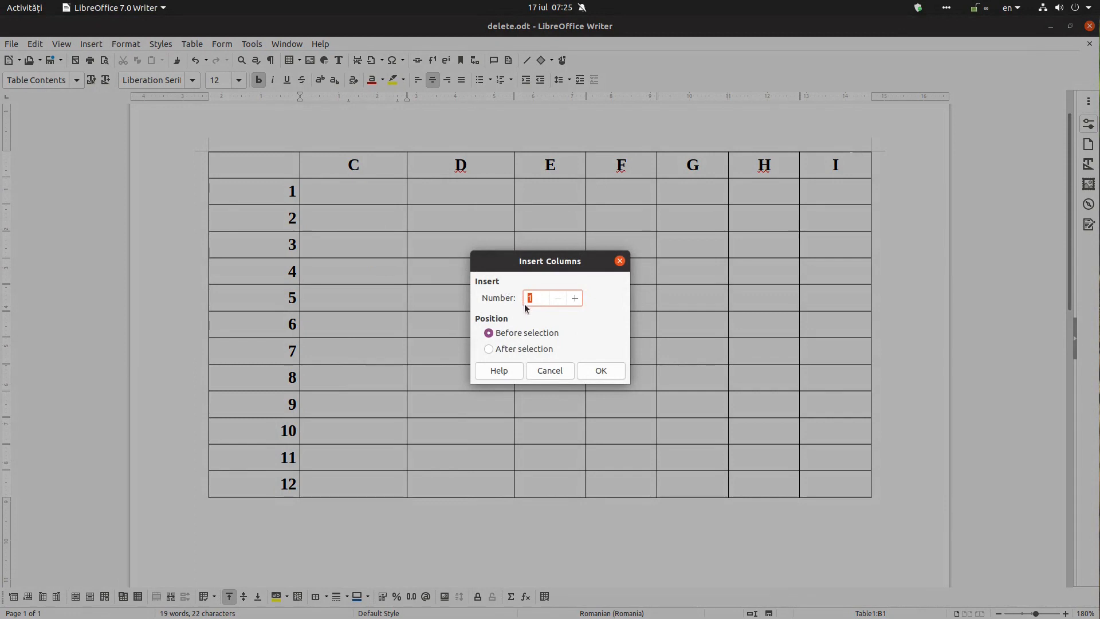
left_click(600, 371)
type("A")
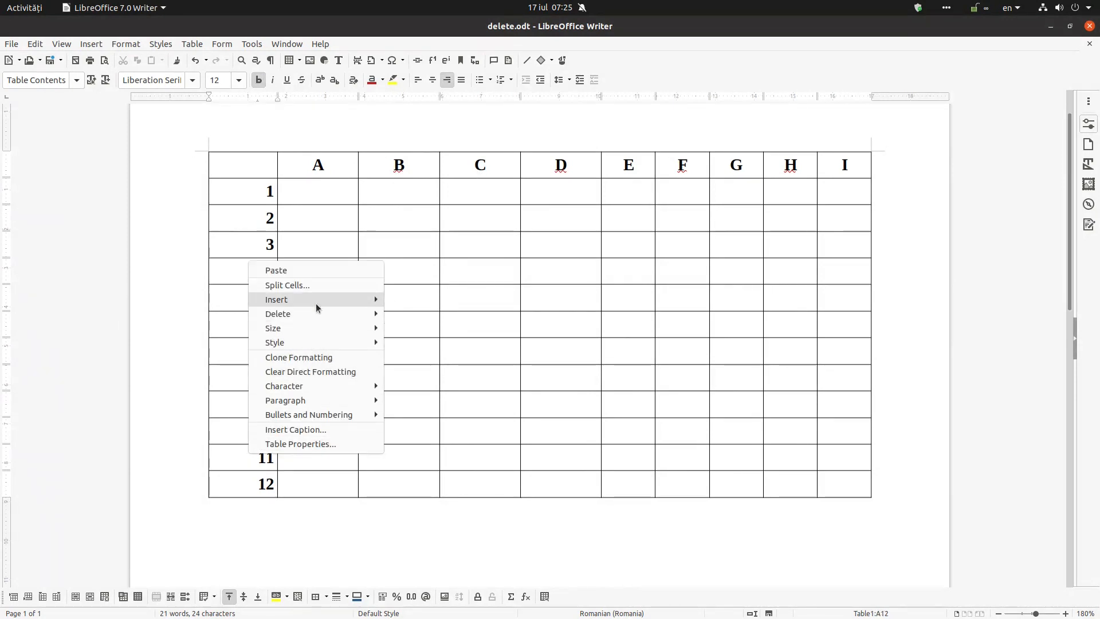
right_click(265, 489)
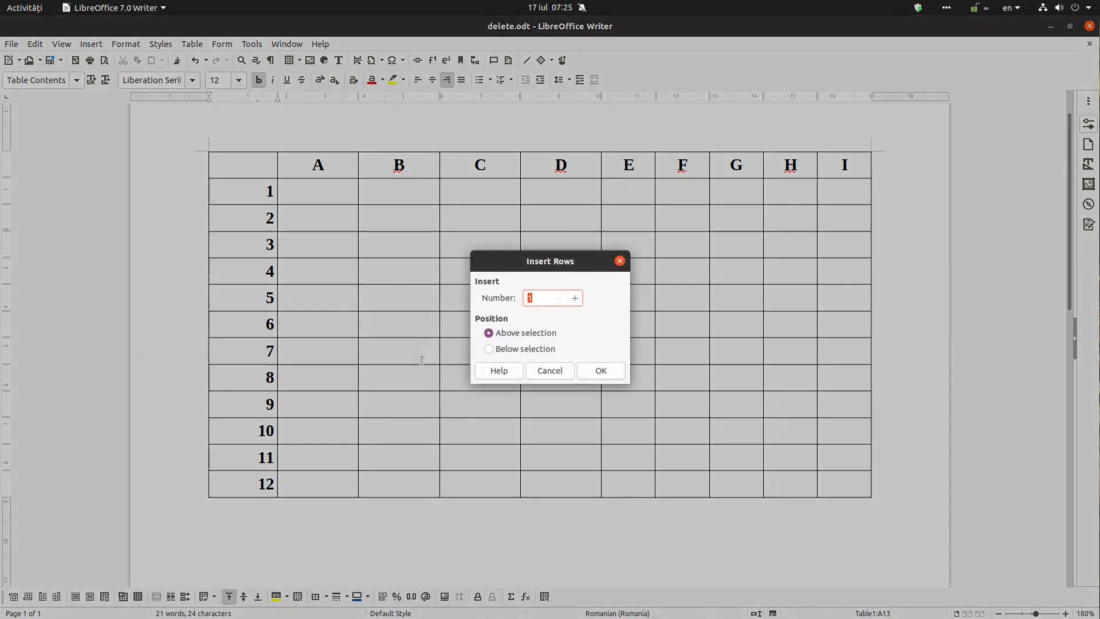
left_click(488, 349)
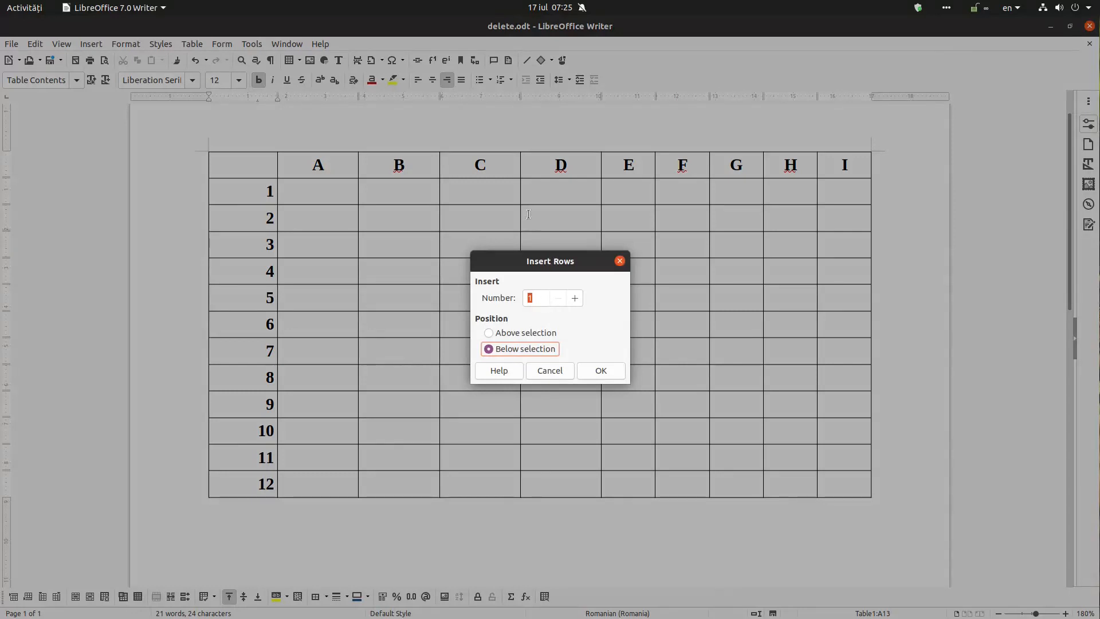
mouse_move(404, 213)
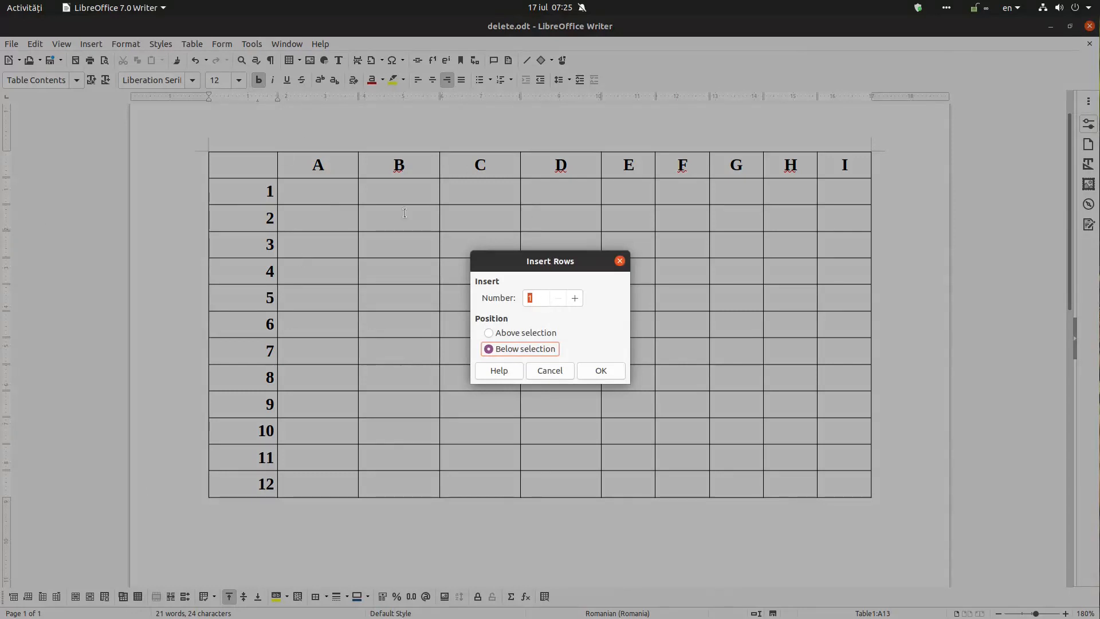
mouse_move(583, 298)
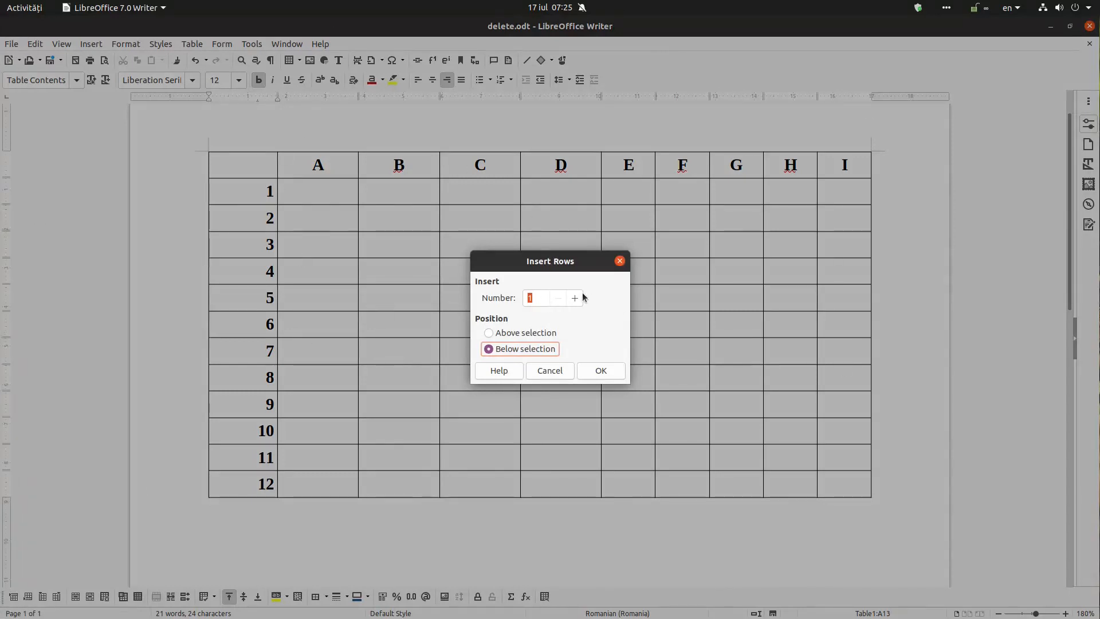
left_click(599, 370)
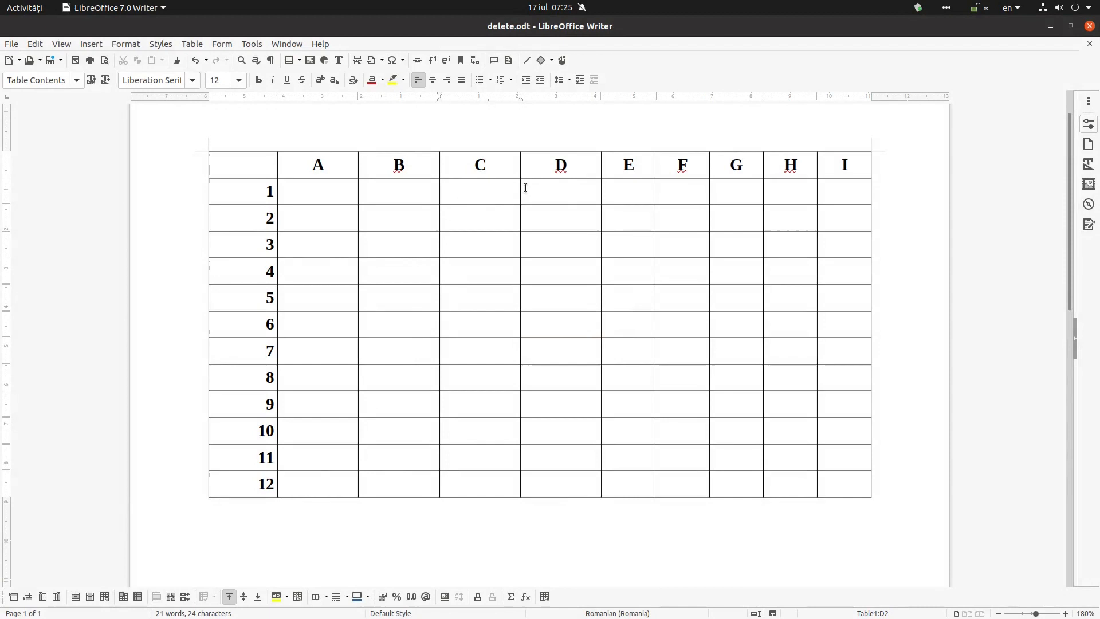
Delete rows 4 and 5 from the table
left_click(317, 191)
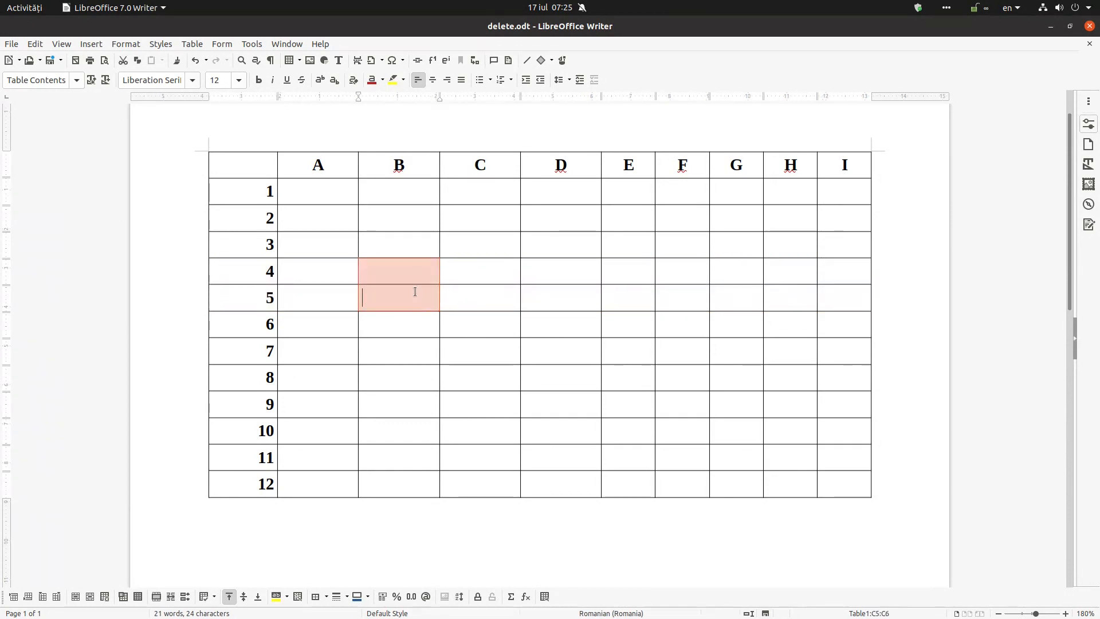
right_click(414, 297)
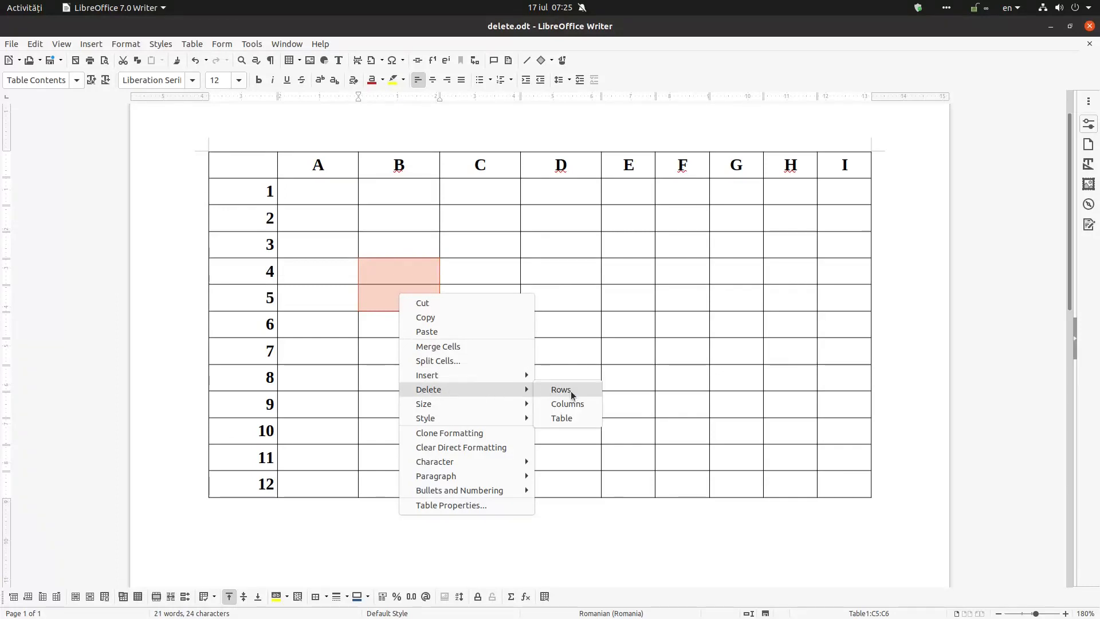
left_click(560, 390)
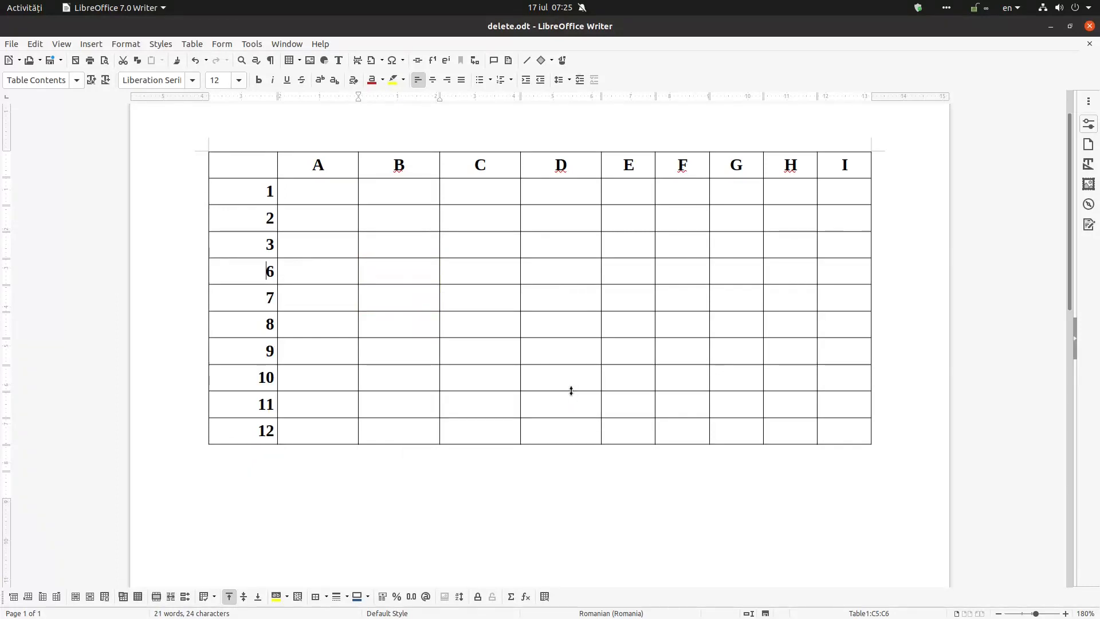
Delete column B from the table
left_click(399, 272)
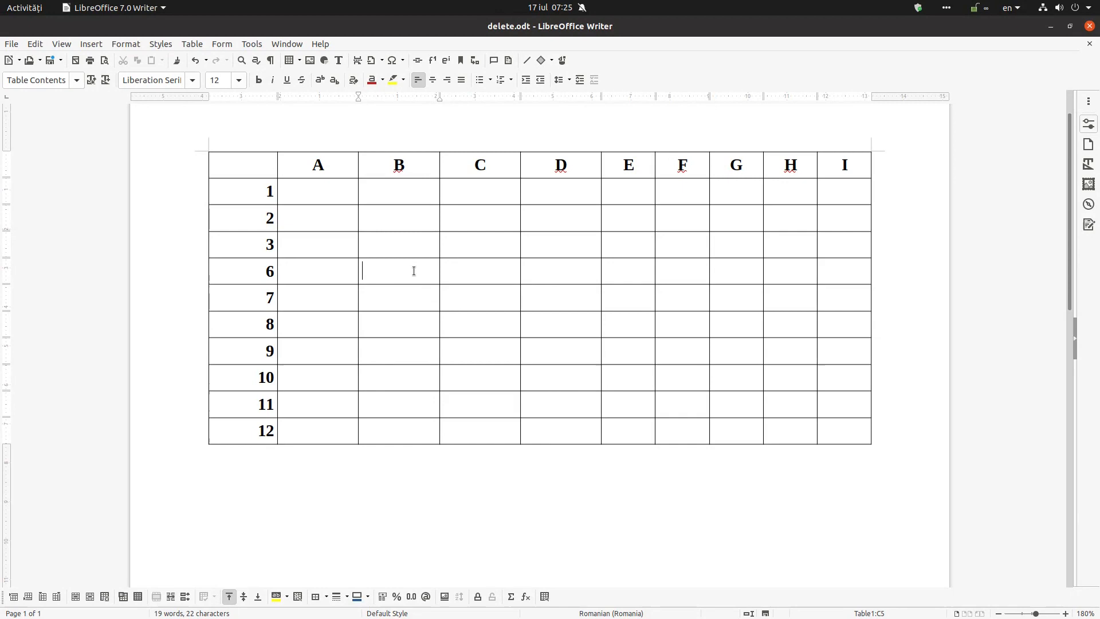
right_click(399, 285)
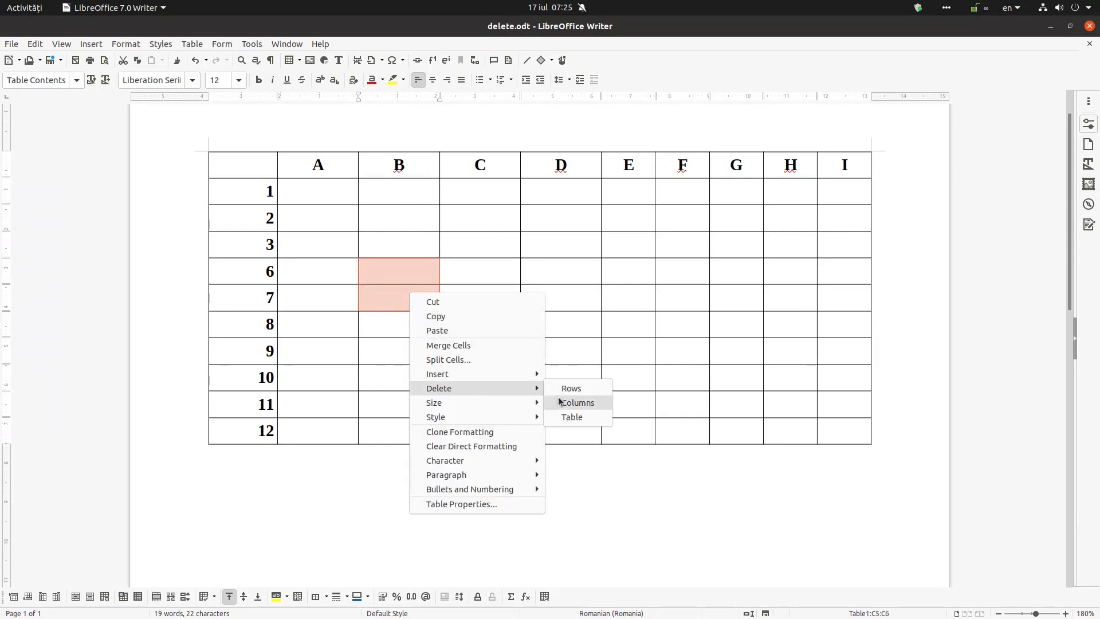
left_click(576, 402)
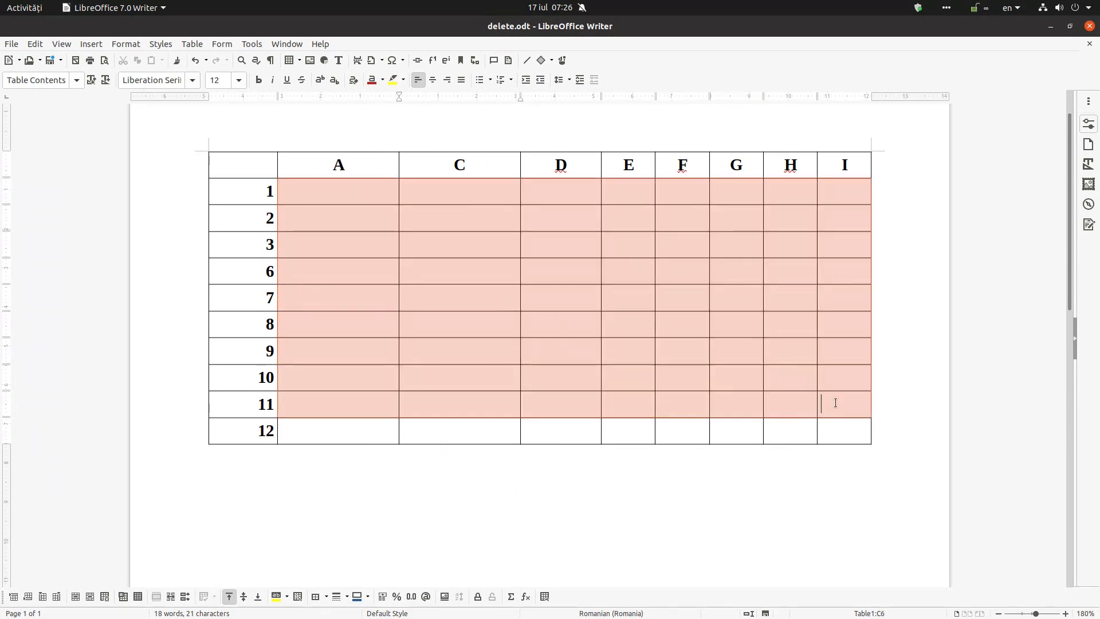
Delete rows 2–12 and columns C–I, leaving only column A and row 1
left_click(790, 404)
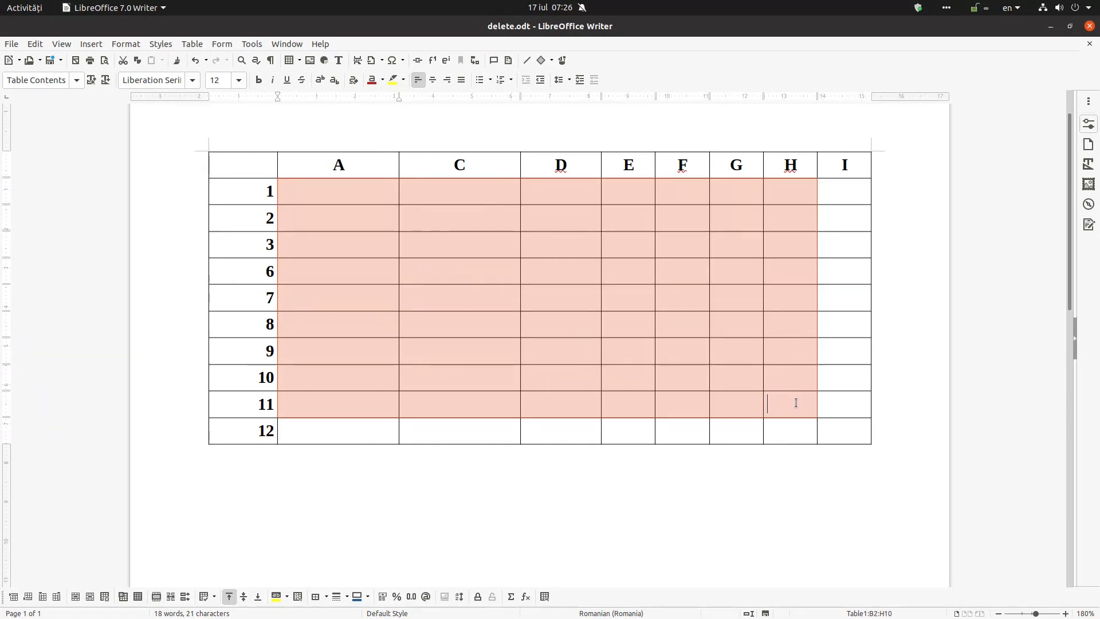
right_click(789, 403)
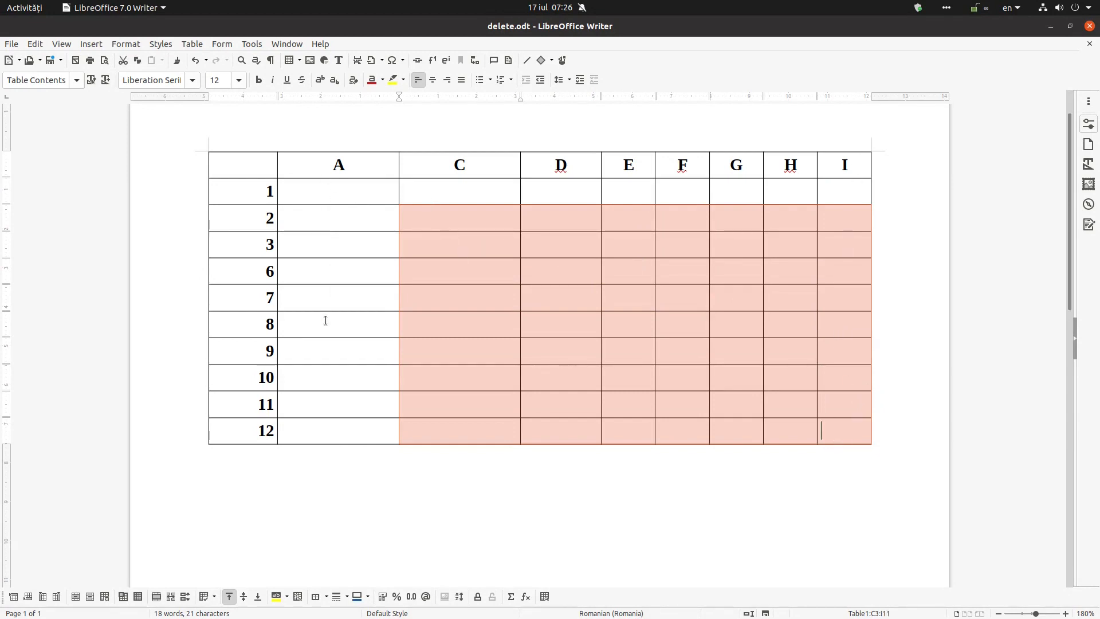
right_click(810, 256)
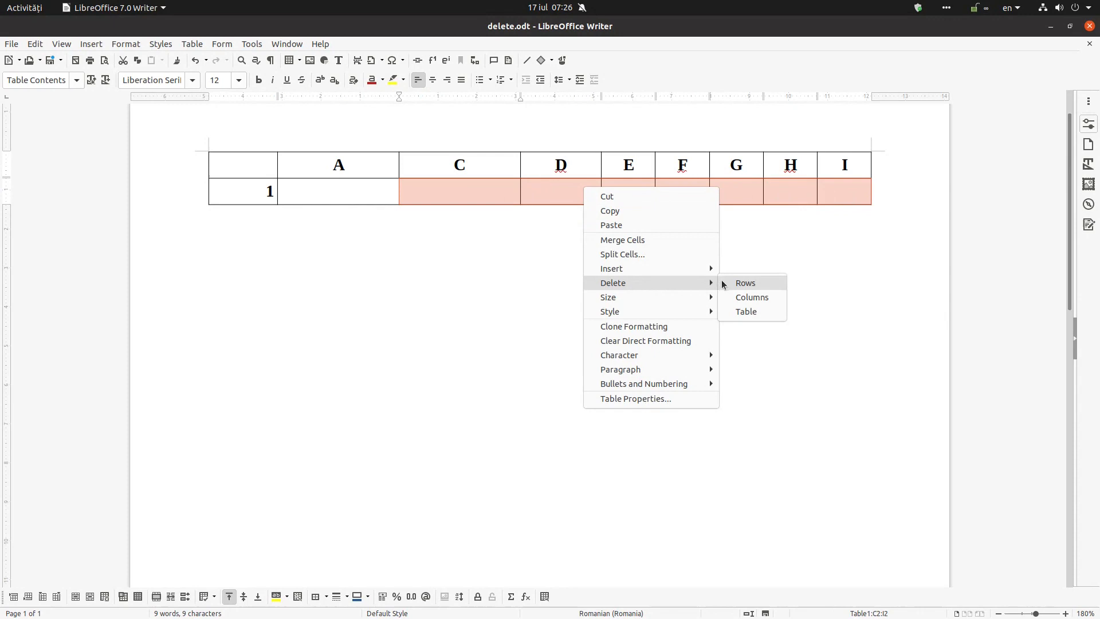
left_click(750, 296)
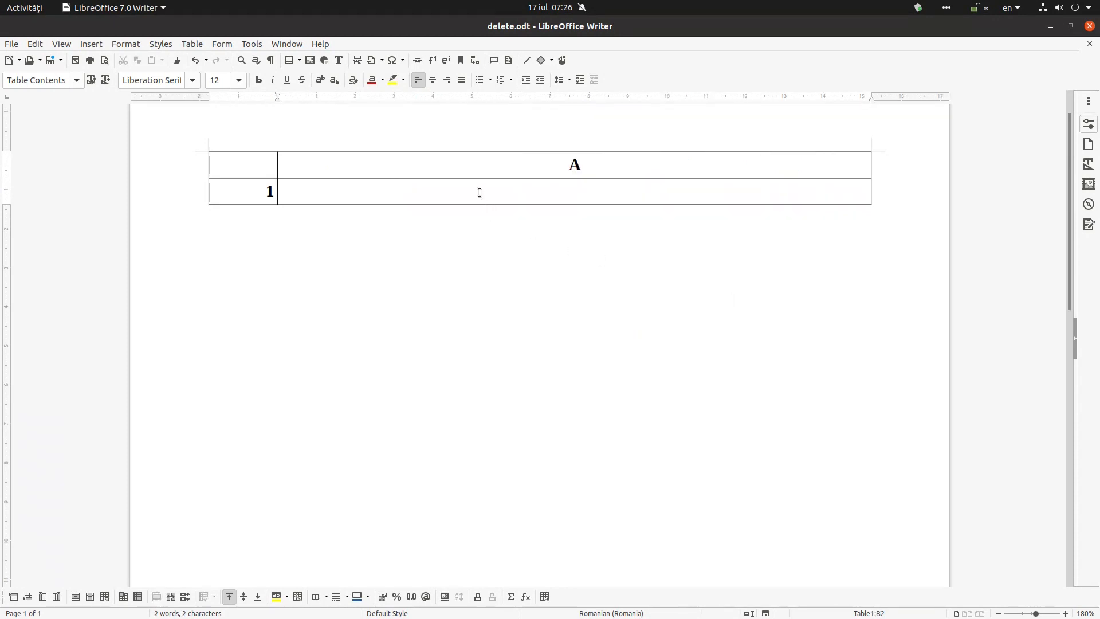
mouse_move(341, 194)
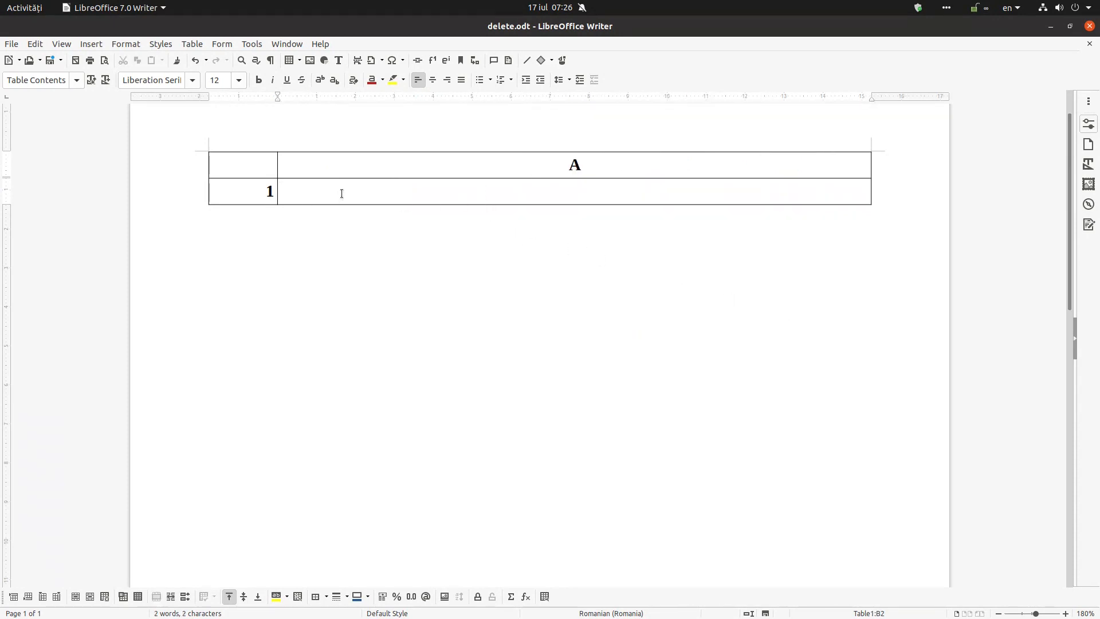
Delete the remaining one-cell table with Delete > Table
right_click(341, 193)
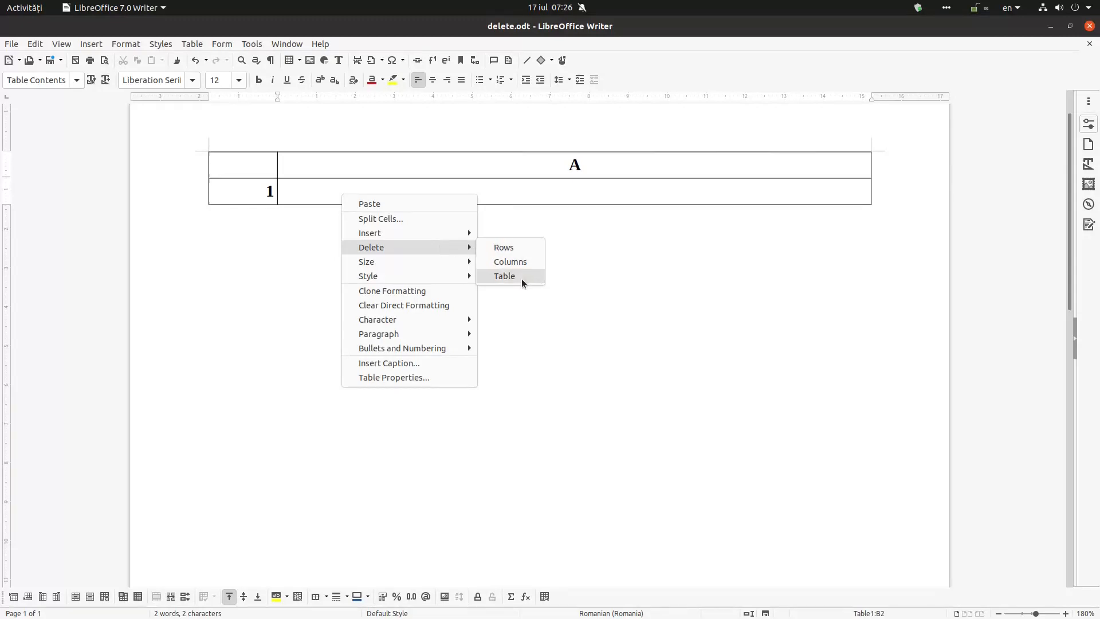
left_click(504, 275)
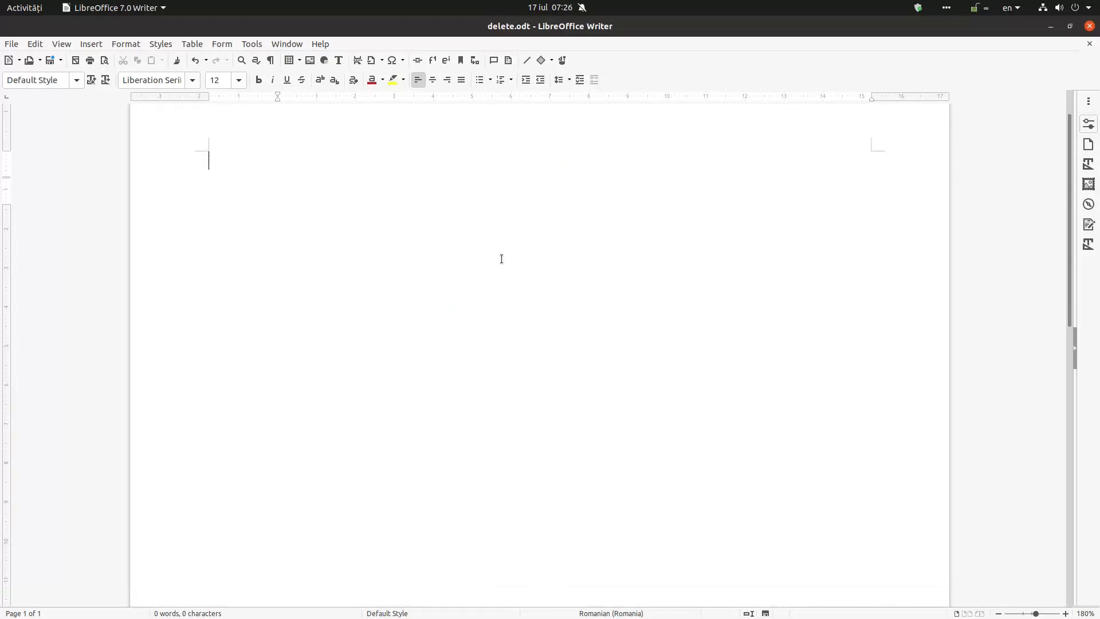